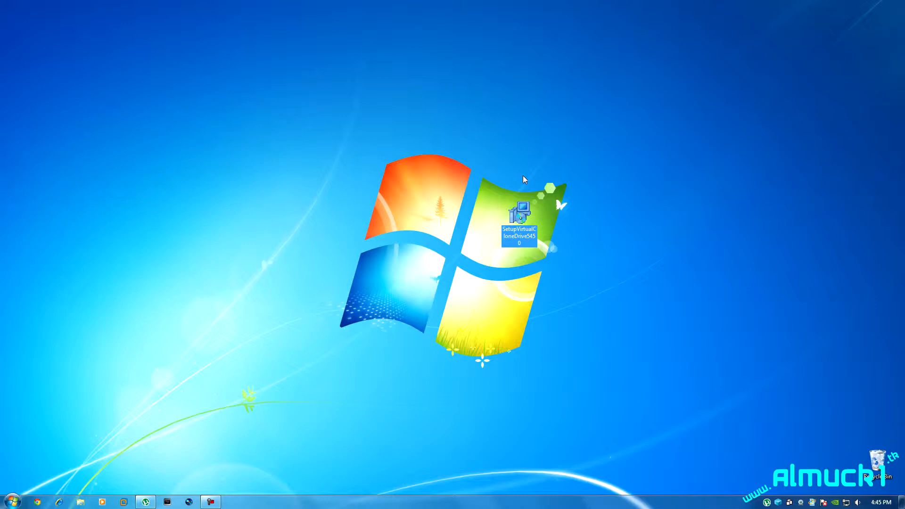
# Launch SetupVirtualCloneDrive from the desktop and confirm Run in the security warning.
pyautogui.moveTo(519, 220); pyautogui.dragTo(485, 220)
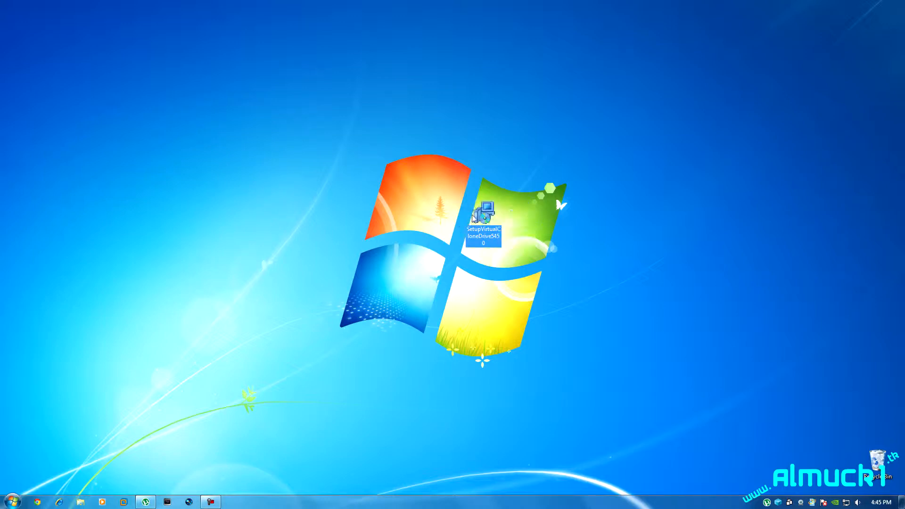
pyautogui.moveTo(391, 150)
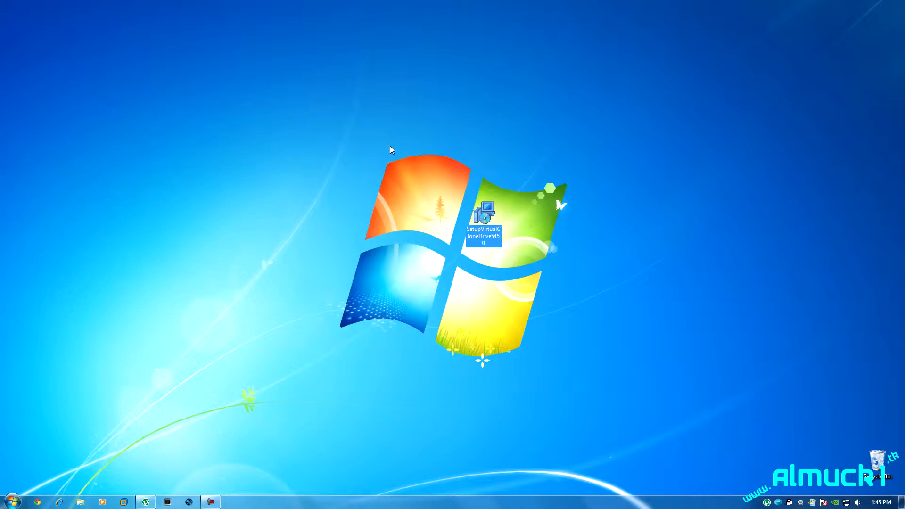
pyautogui.moveTo(602, 212)
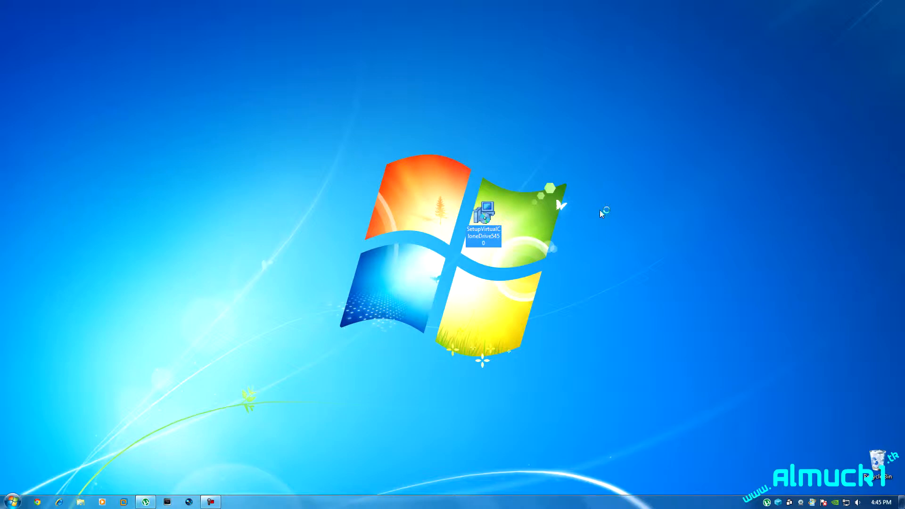
pyautogui.doubleClick(483, 218)
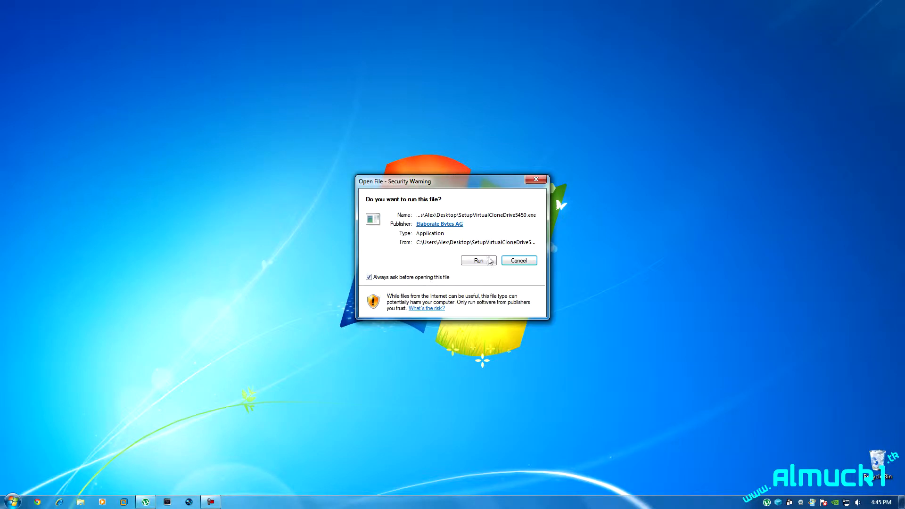
pyautogui.click(477, 260)
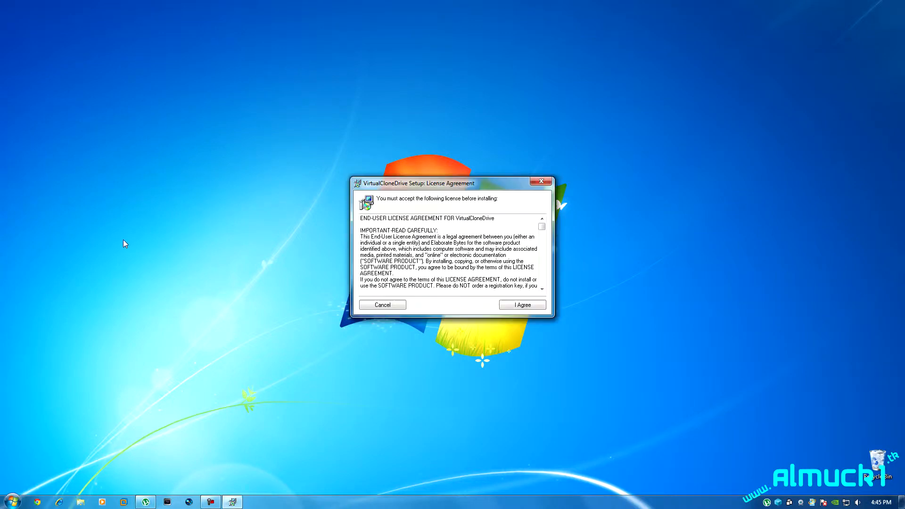
# Agree to the license and keep the Full install with default file associations.
pyautogui.click(521, 304)
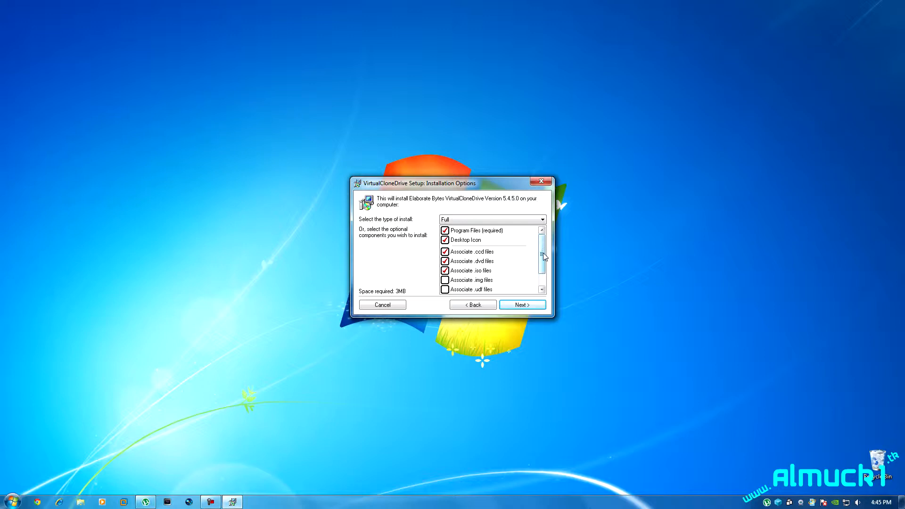
pyautogui.scroll(-3)
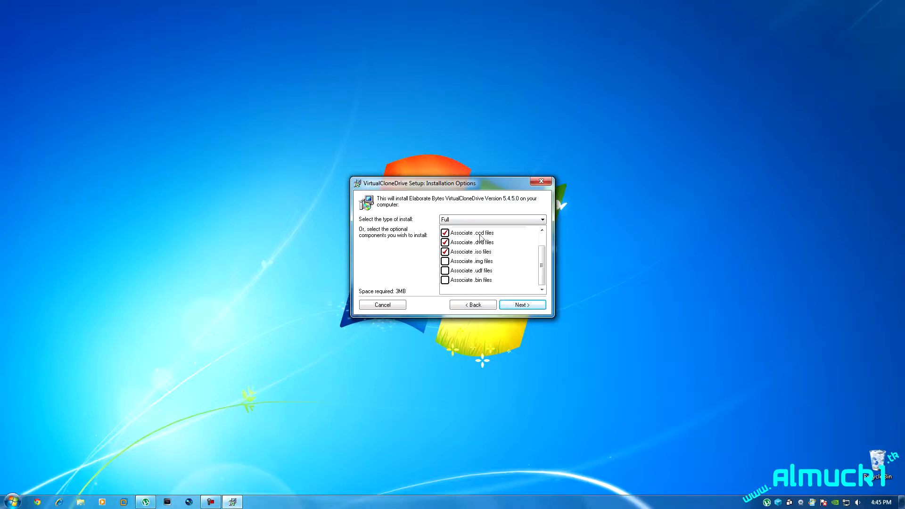
pyautogui.moveTo(485, 241)
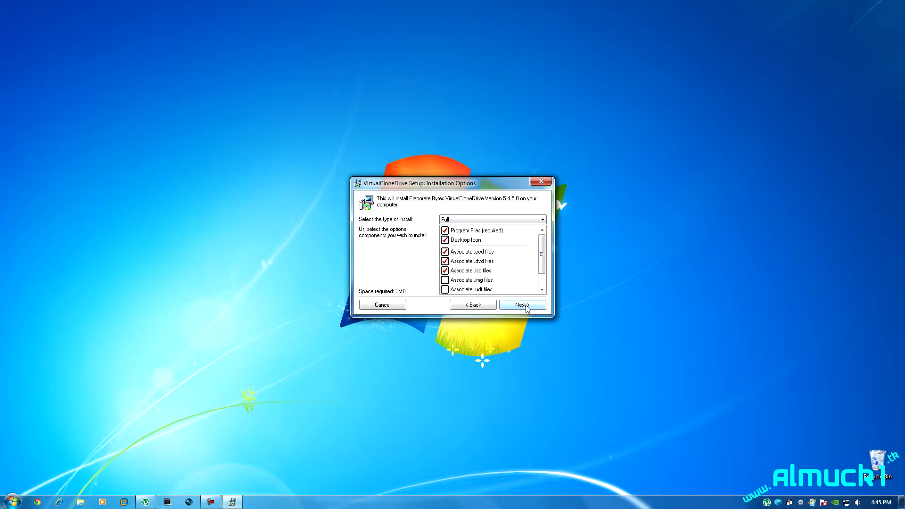
pyautogui.click(520, 305)
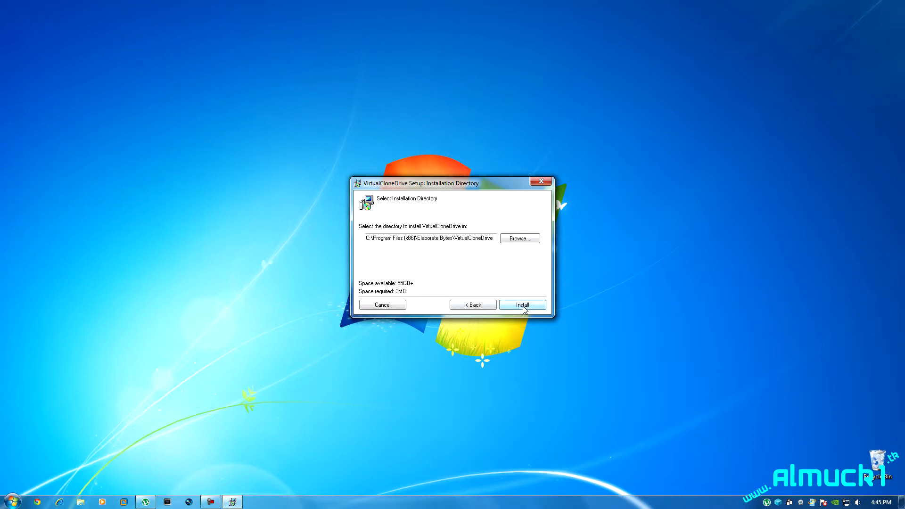
# Install to the default folder showing details, close when Completed, and move the setup file aside.
pyautogui.click(520, 305)
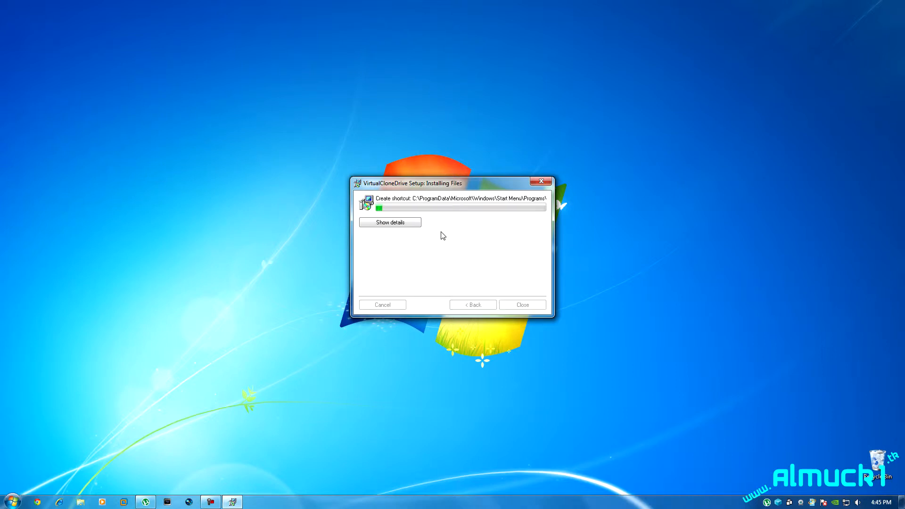
pyautogui.click(389, 222)
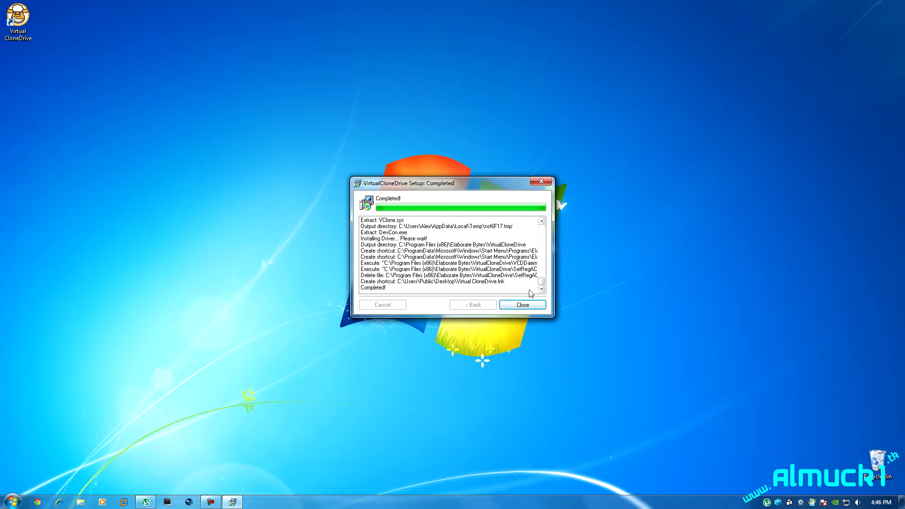
pyautogui.click(521, 305)
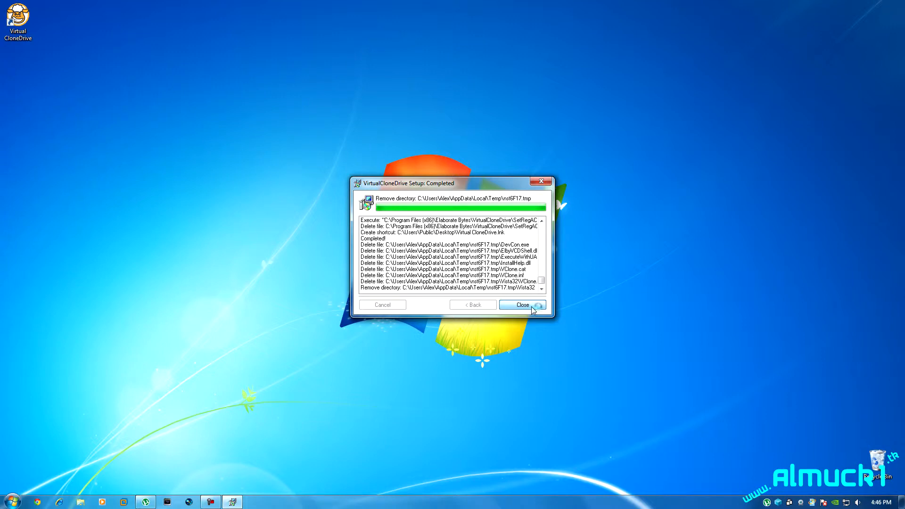
pyautogui.click(522, 304)
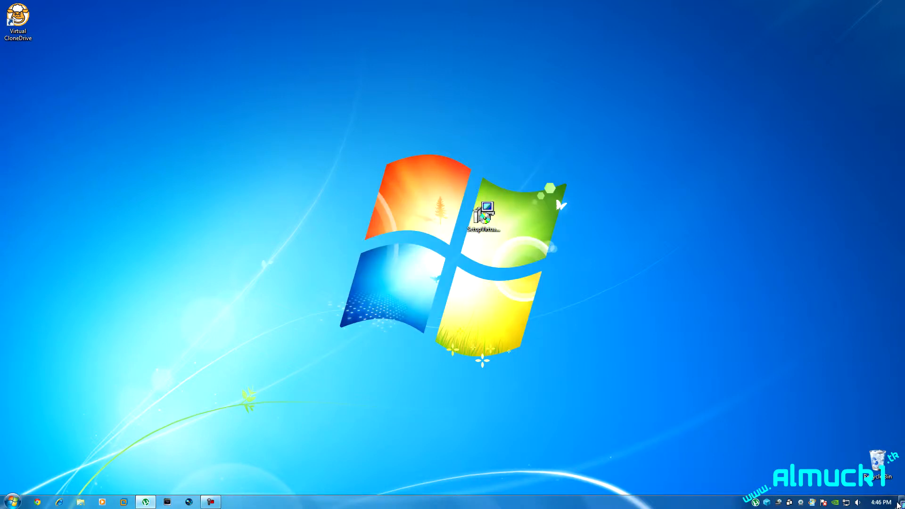
pyautogui.moveTo(485, 217); pyautogui.dragTo(877, 410)
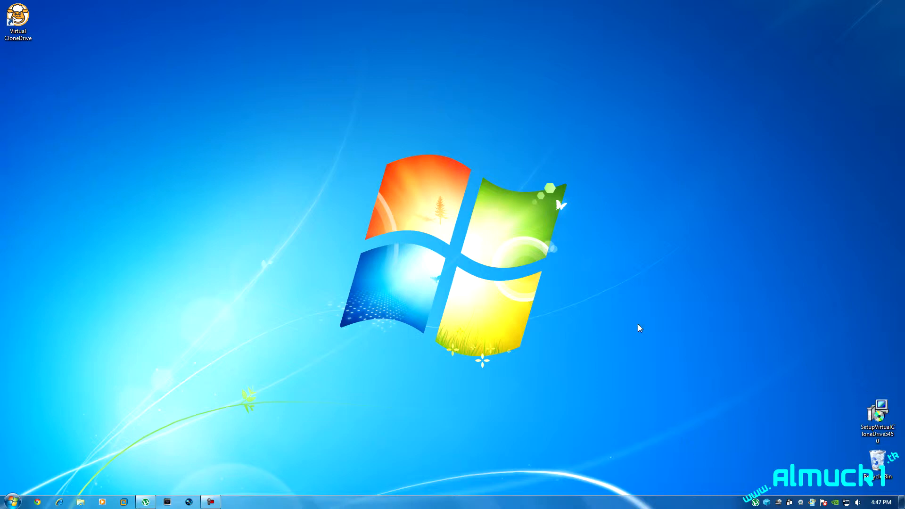
pyautogui.moveTo(776, 503)
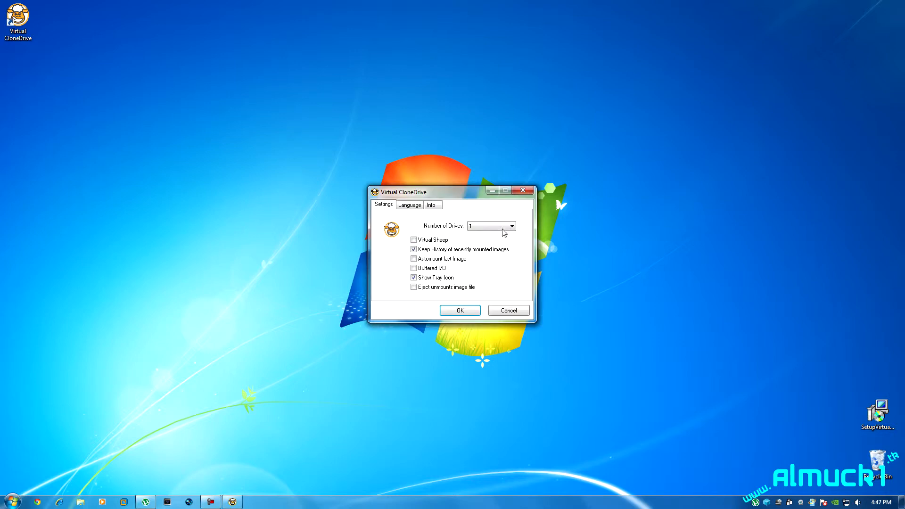
# Choose 2 in the Number of Drives dropdown of the Virtual CloneDrive settings.
pyautogui.click(510, 226)
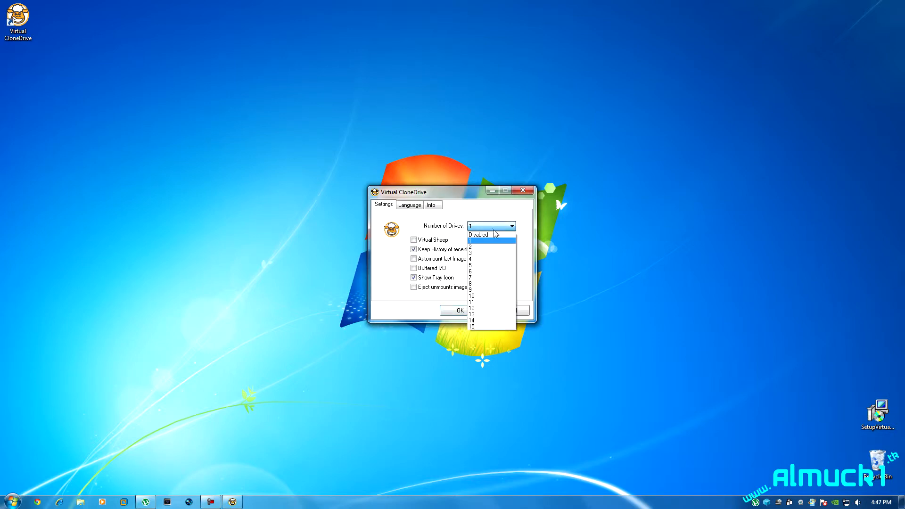
pyautogui.click(471, 246)
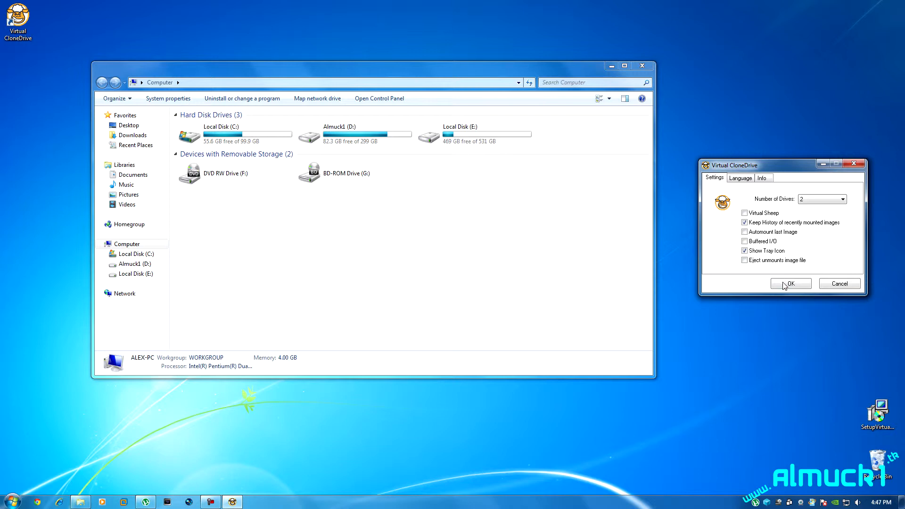
# Confirm the settings so Computer shows BD-ROM drives G: and H:, then toggle the tray icon option.
pyautogui.click(789, 284)
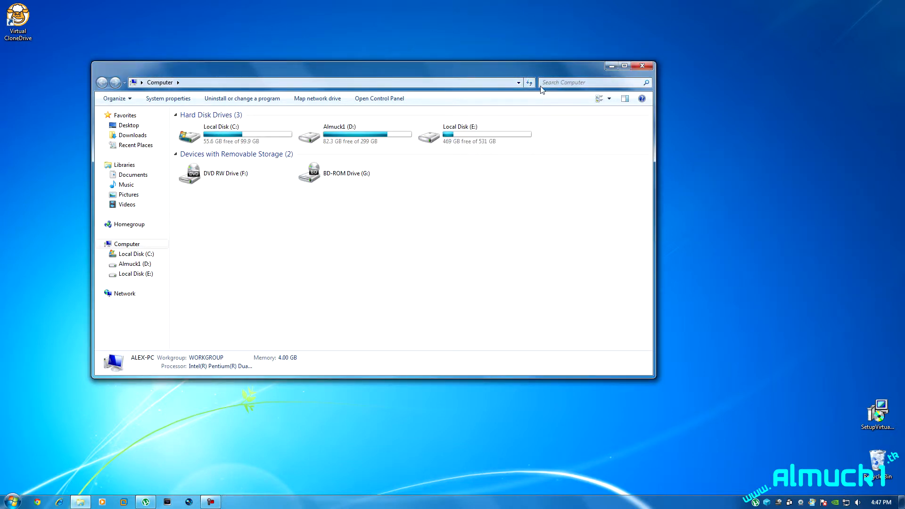
pyautogui.moveTo(66, 34)
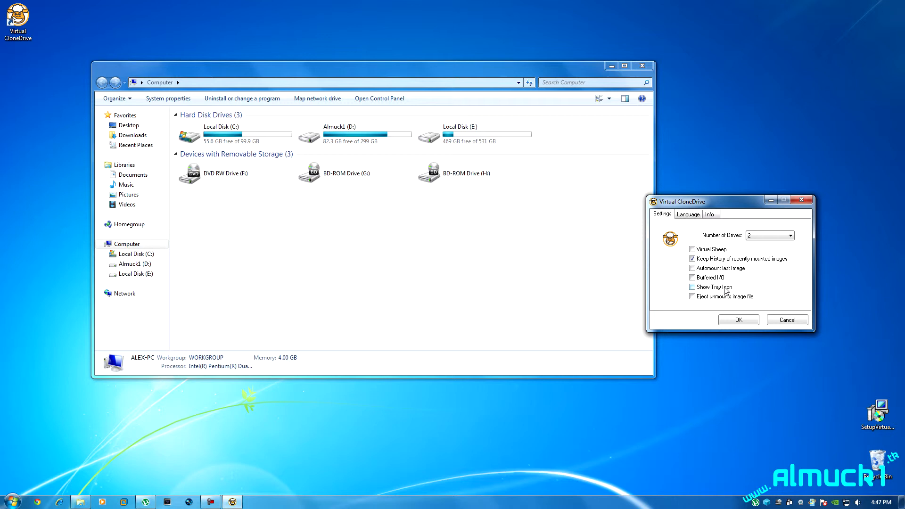
pyautogui.click(692, 286)
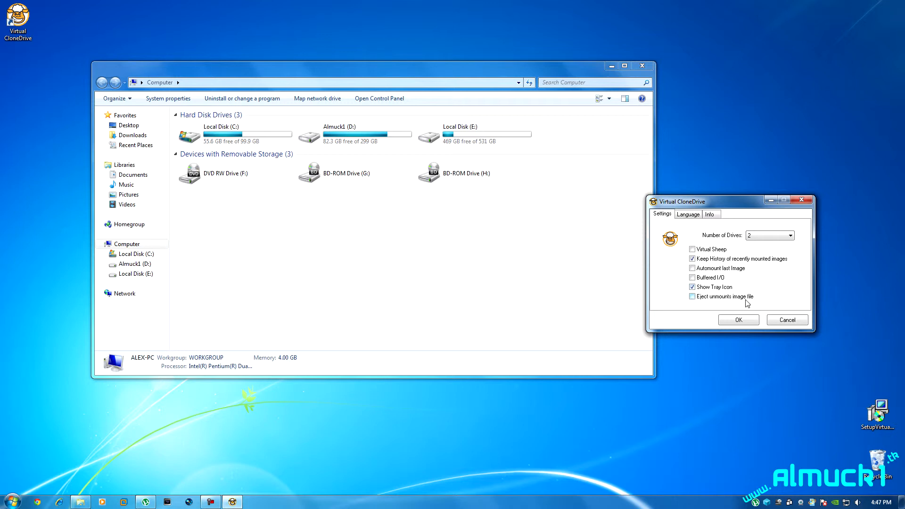
pyautogui.rightClick(344, 179)
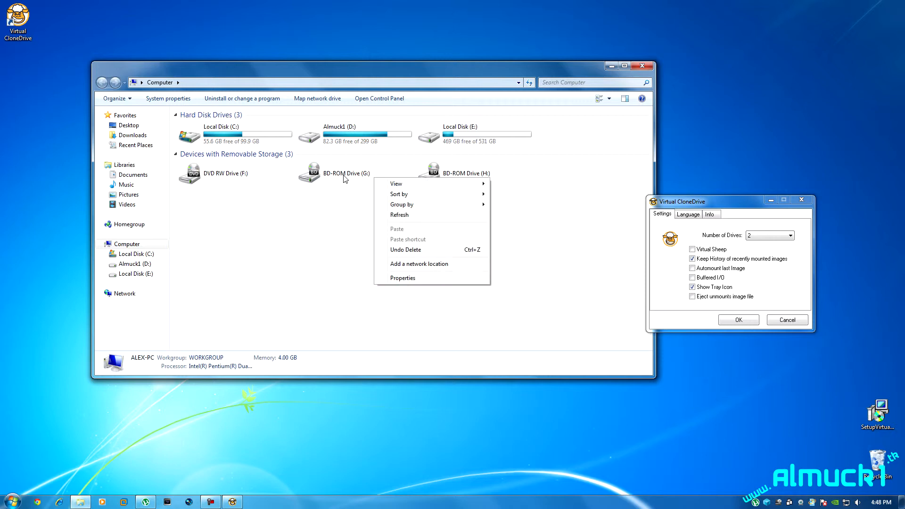
pyautogui.rightClick(309, 172)
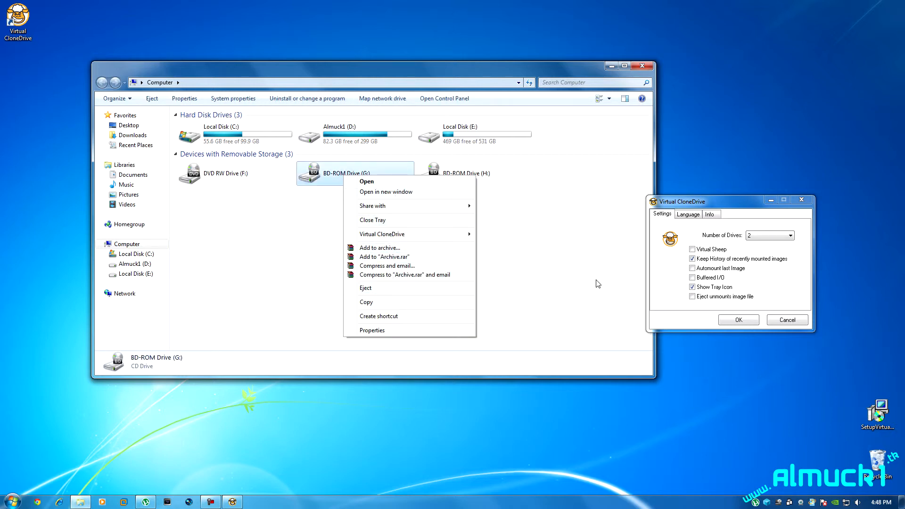
pyautogui.rightClick(212, 174)
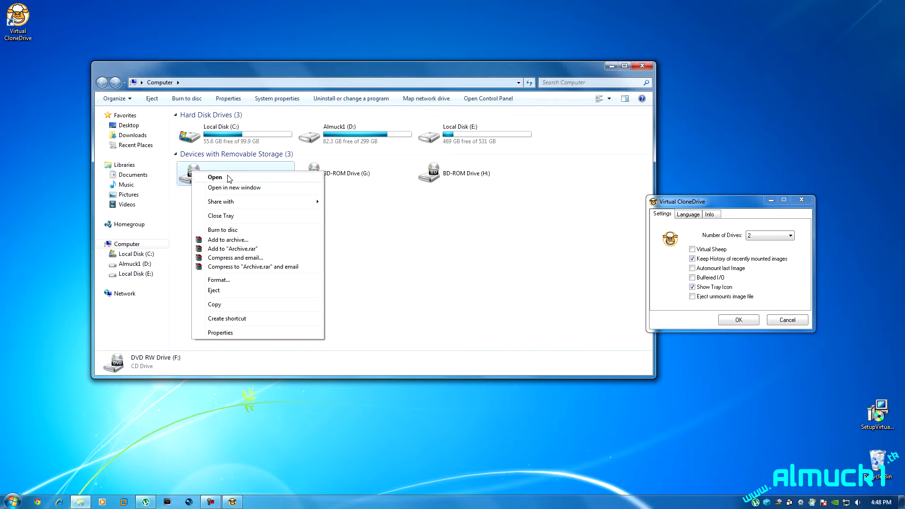
pyautogui.moveTo(525, 279)
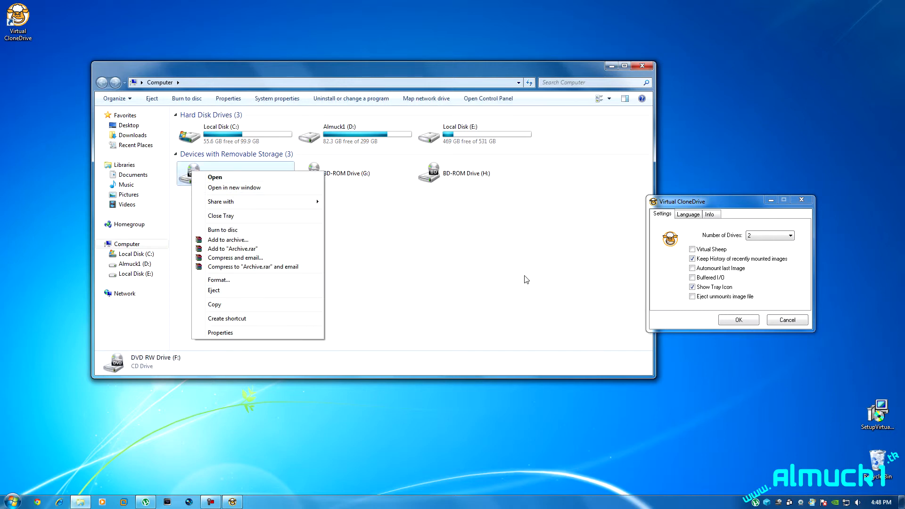
pyautogui.moveTo(525, 264)
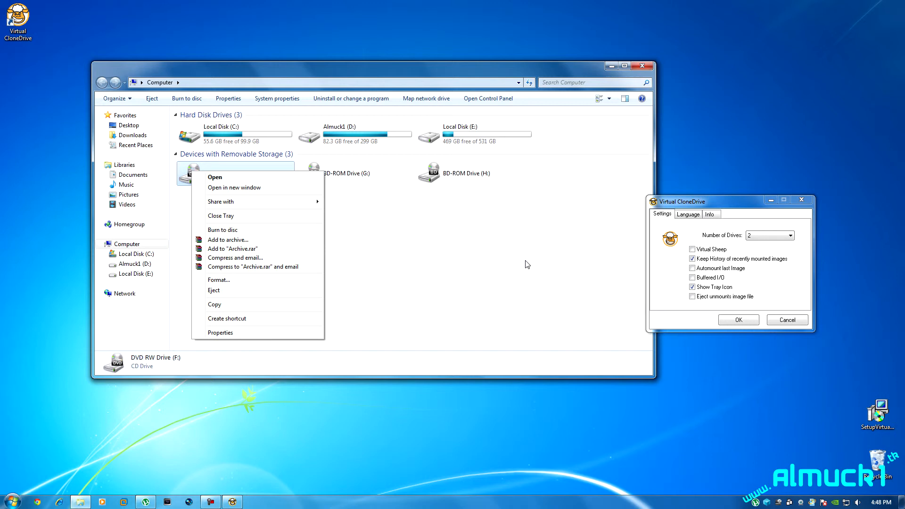
pyautogui.click(525, 264)
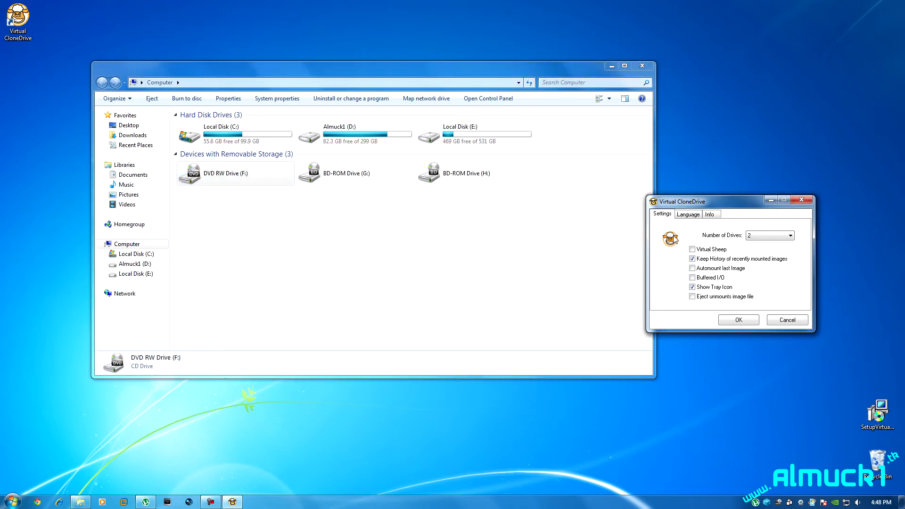
pyautogui.click(710, 214)
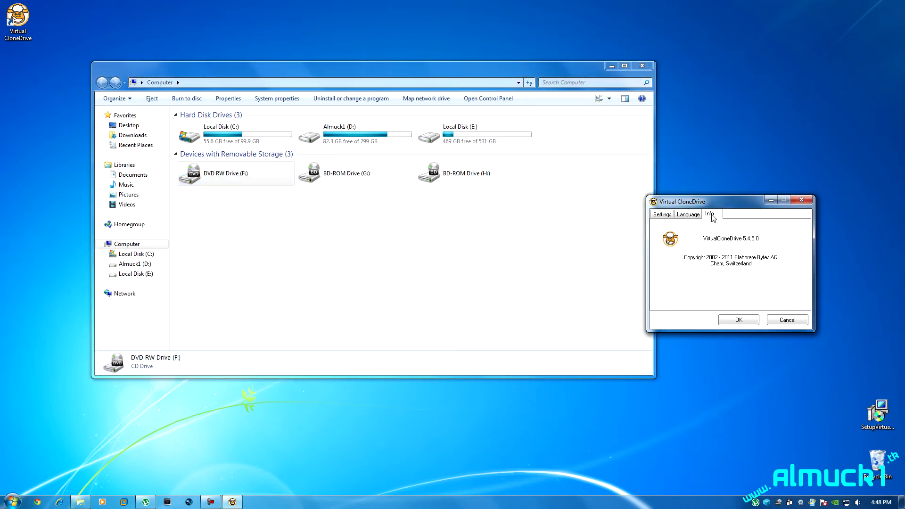
pyautogui.moveTo(729, 256)
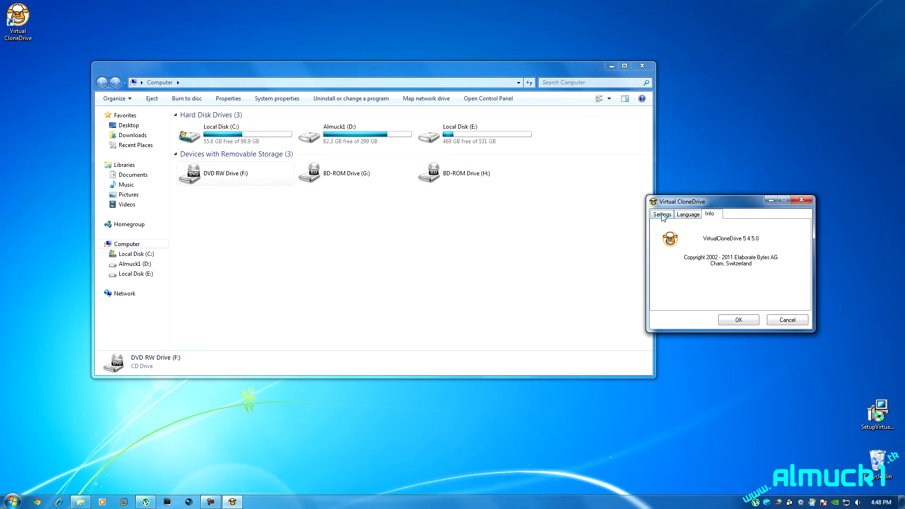
pyautogui.click(661, 214)
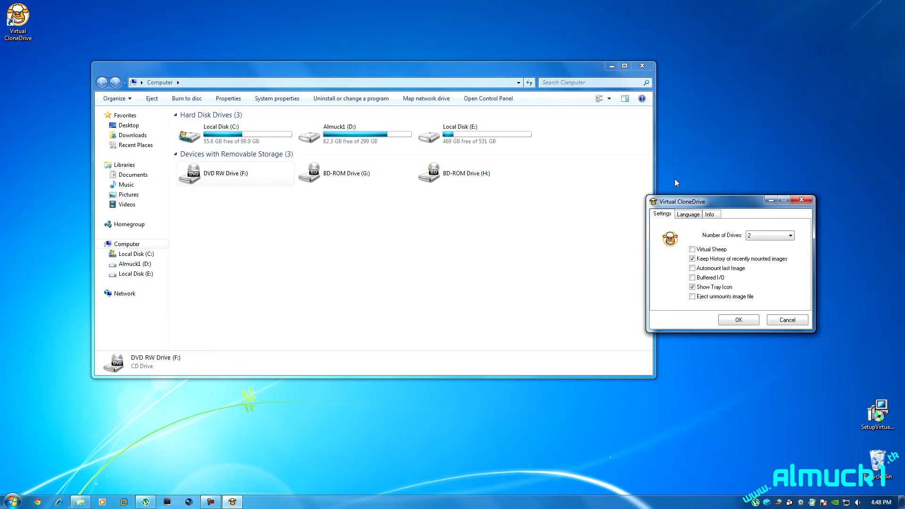